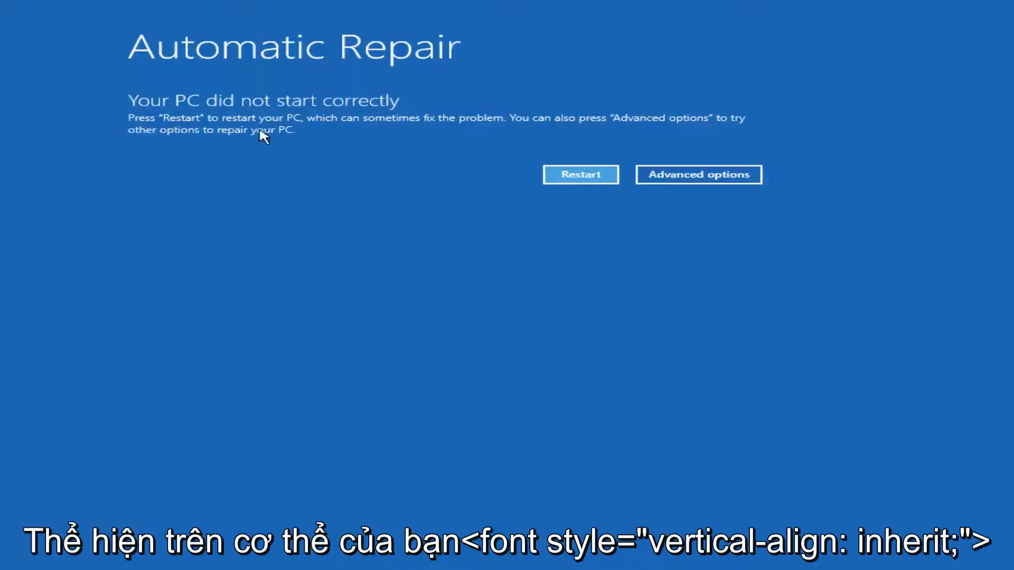
{"action": "mouse_move", "coordinate": [258, 88]}
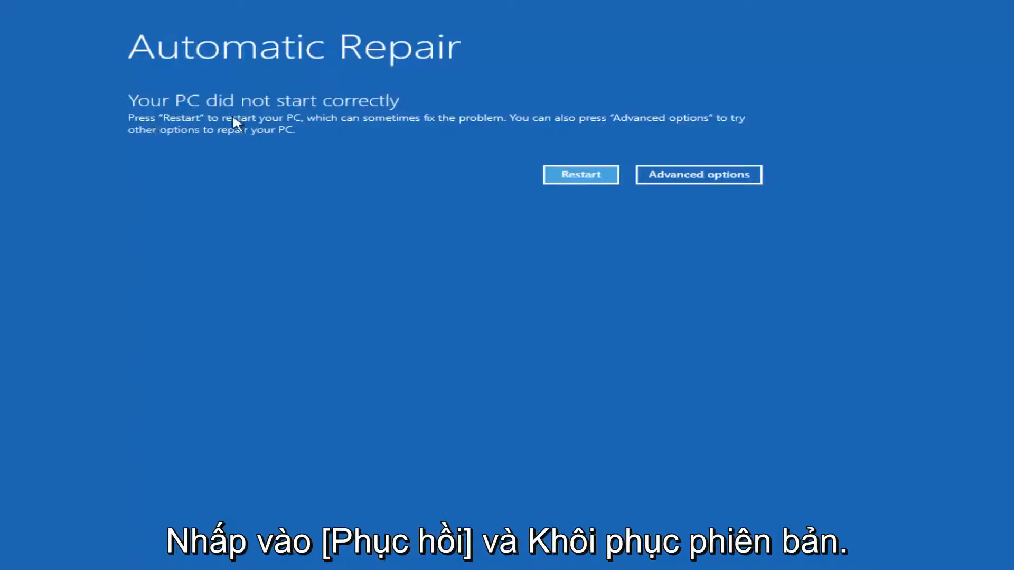
{"action": "mouse_move", "coordinate": [398, 114]}
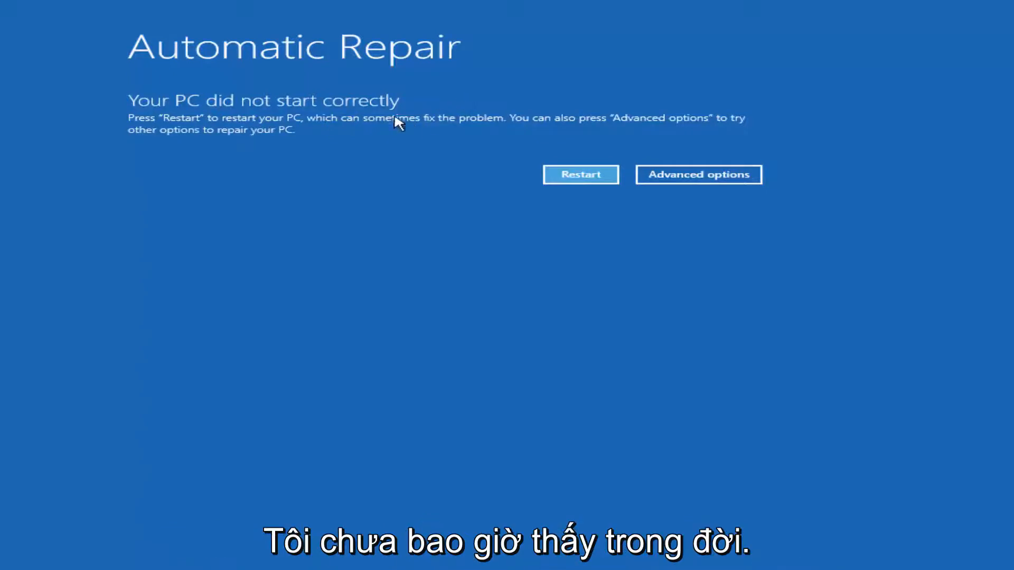
{"action": "mouse_move", "coordinate": [523, 125]}
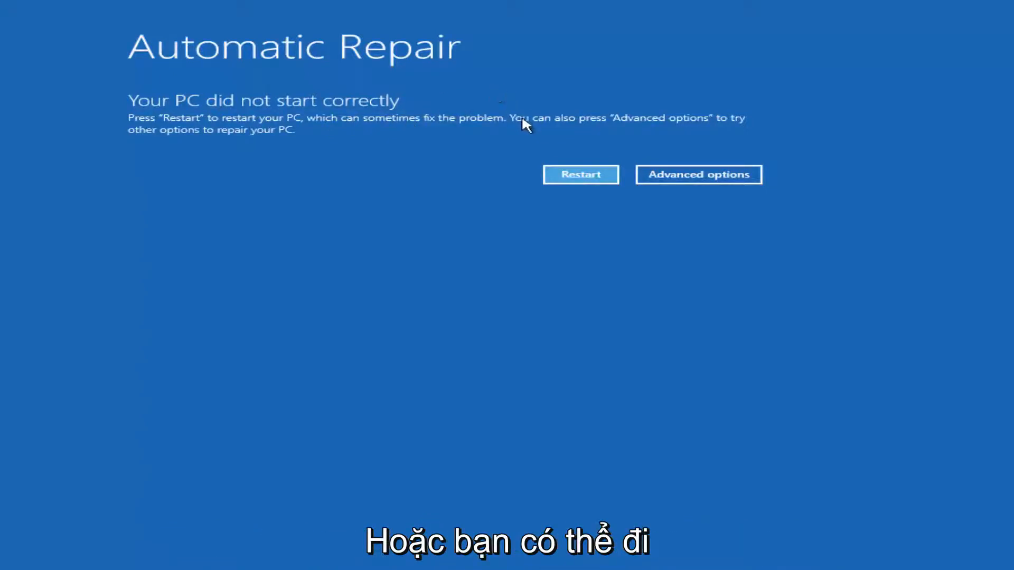
{"action": "mouse_move", "coordinate": [579, 131]}
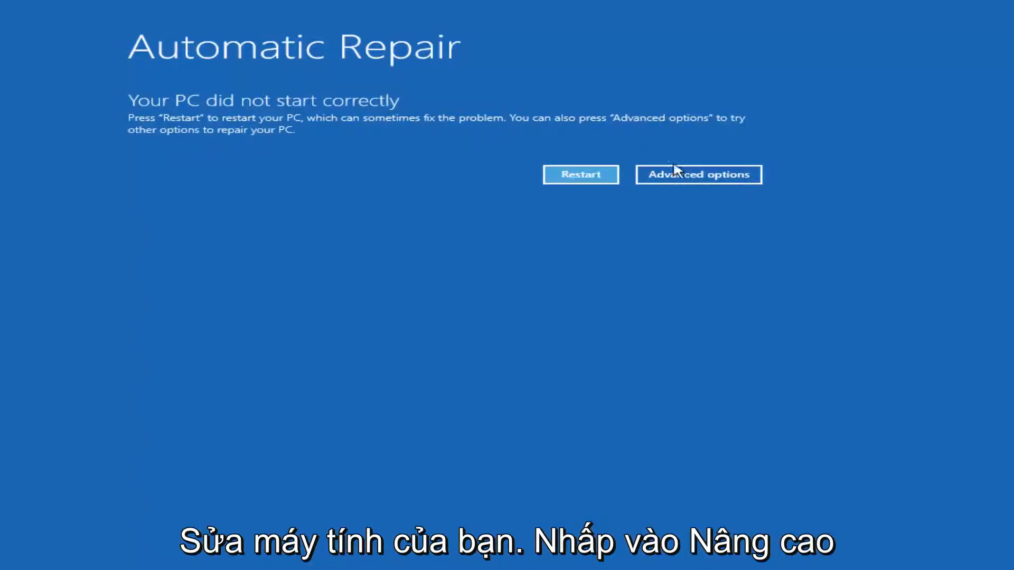
Leave the Automatic Repair screen for the Choose an option recovery menu
{"action": "left_click", "coordinate": [698, 174]}
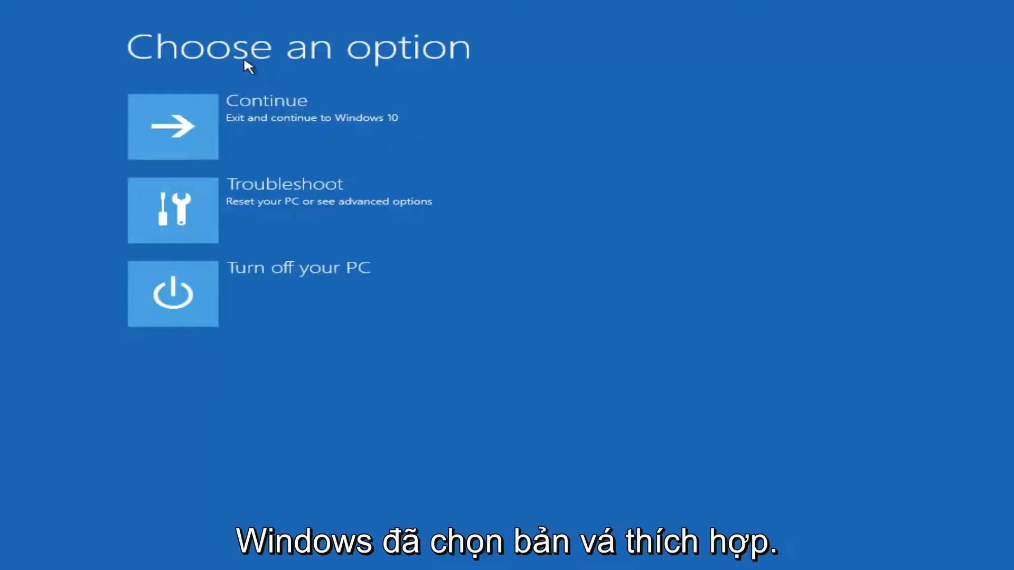
{"action": "mouse_move", "coordinate": [246, 222]}
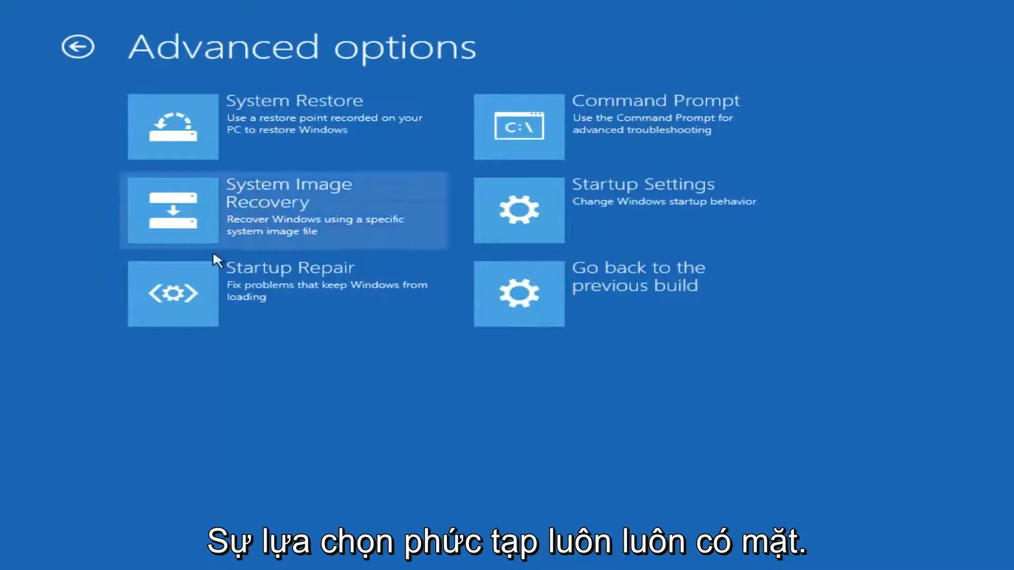
{"action": "mouse_move", "coordinate": [402, 377]}
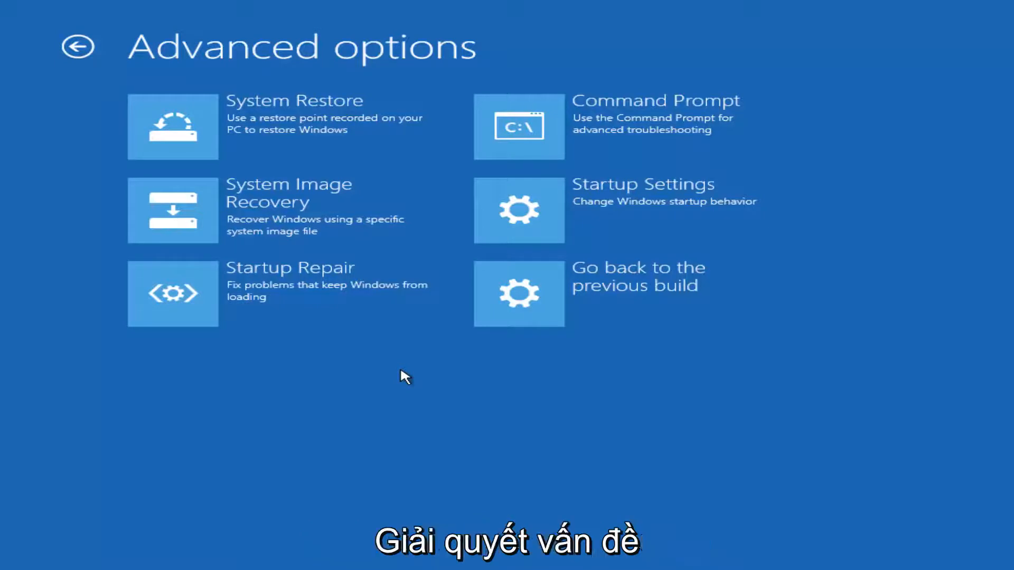
{"action": "mouse_move", "coordinate": [316, 399]}
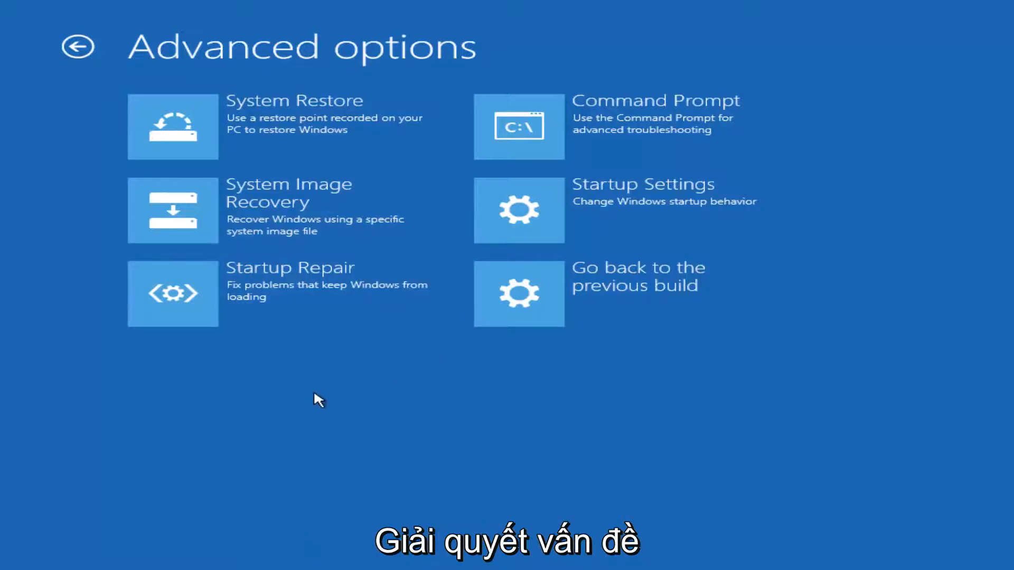
{"action": "mouse_move", "coordinate": [572, 302]}
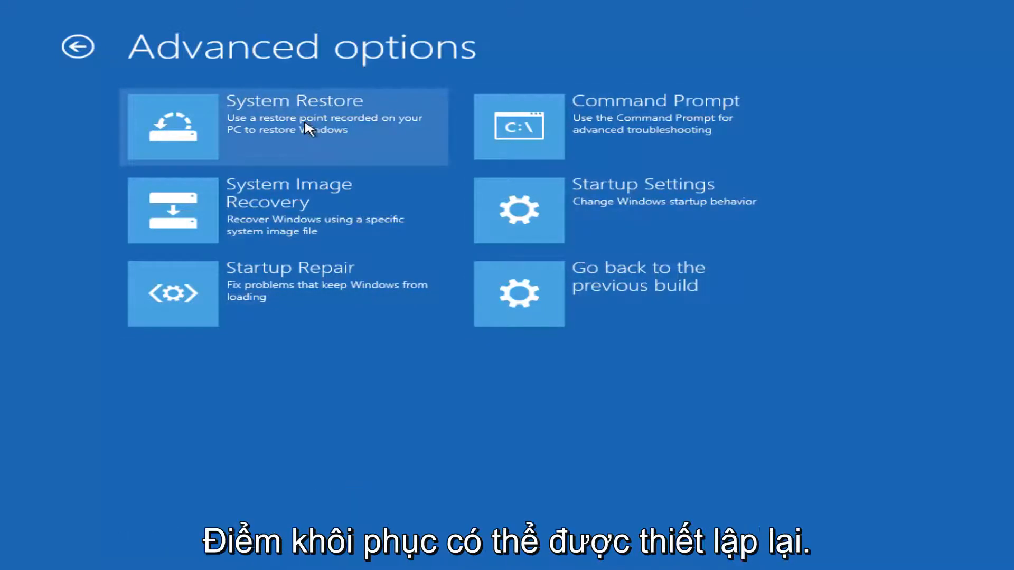
{"action": "mouse_move", "coordinate": [180, 228]}
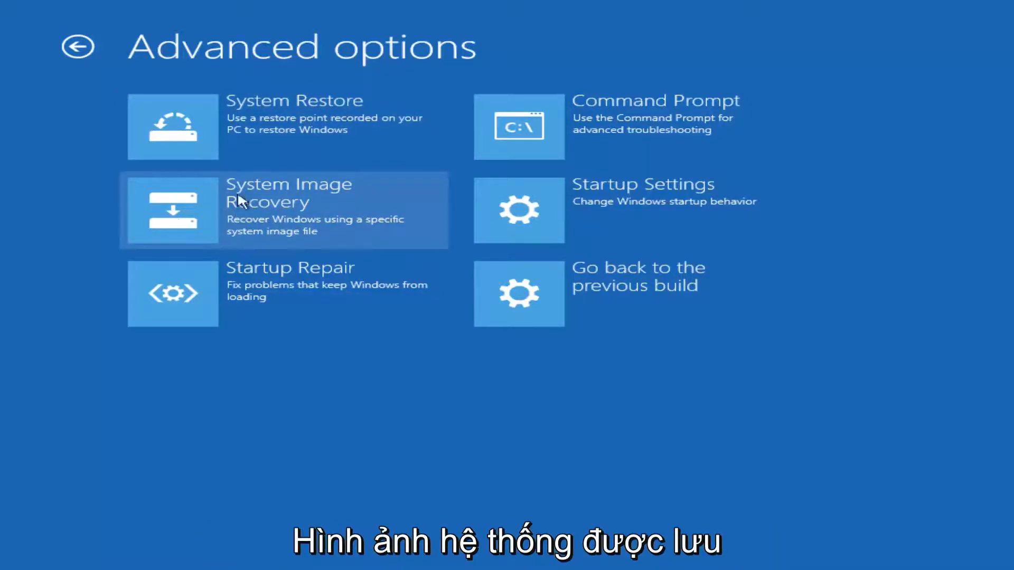
{"action": "mouse_move", "coordinate": [284, 292]}
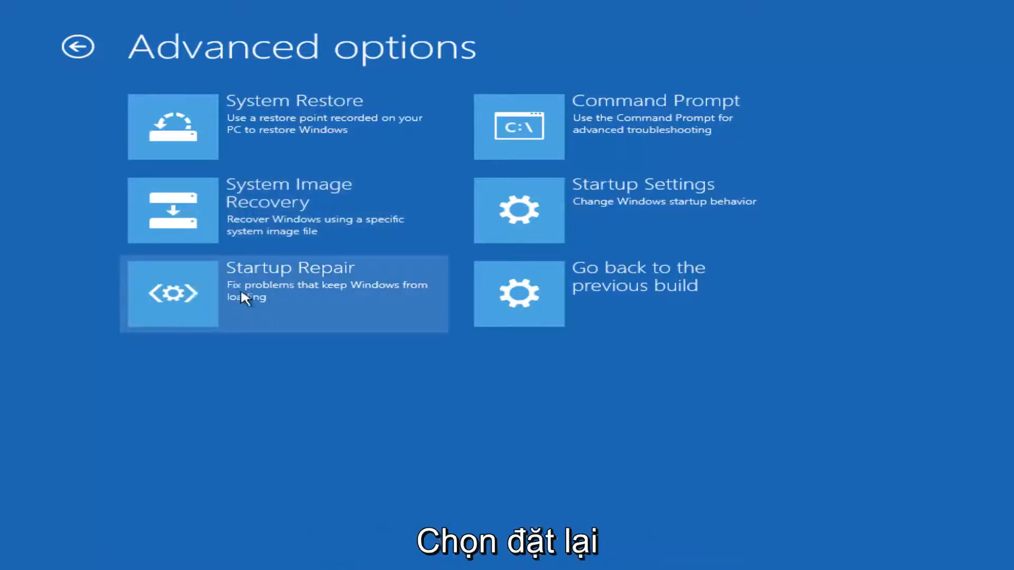
Launch Startup Repair so Windows begins diagnosing the PC
{"action": "left_click", "coordinate": [285, 294]}
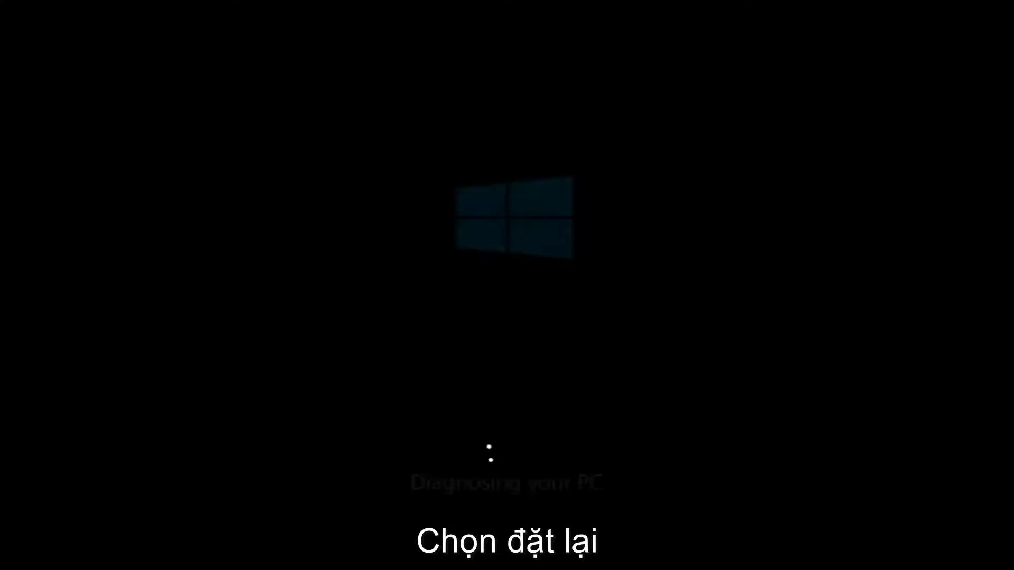